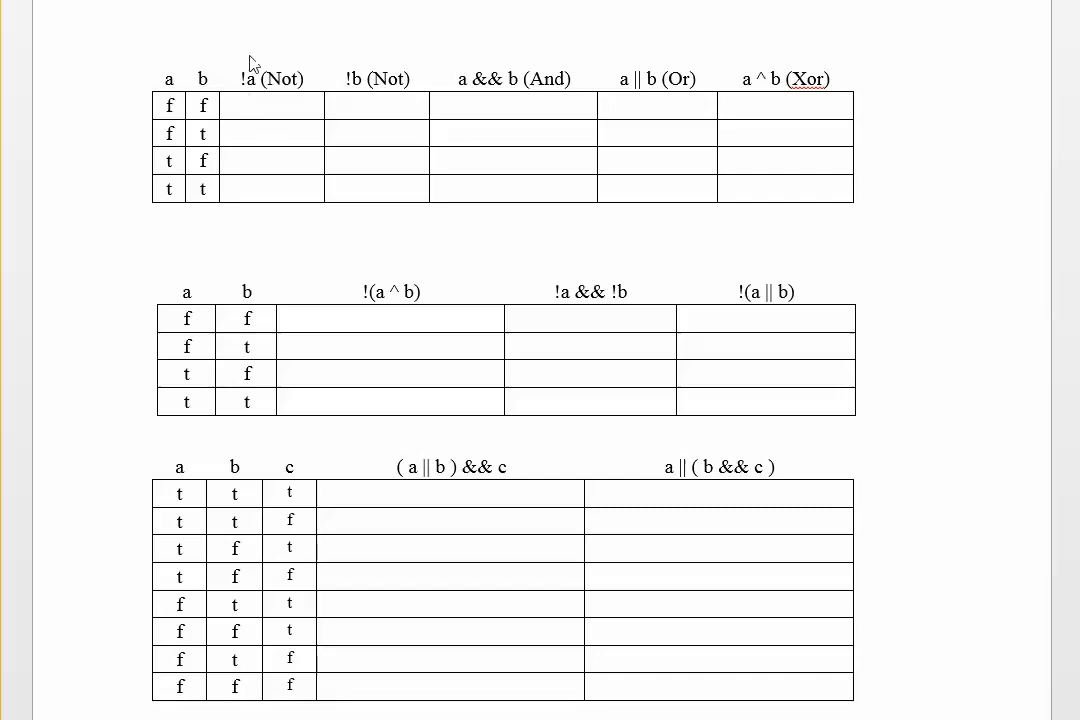
mouse_move(468, 105)
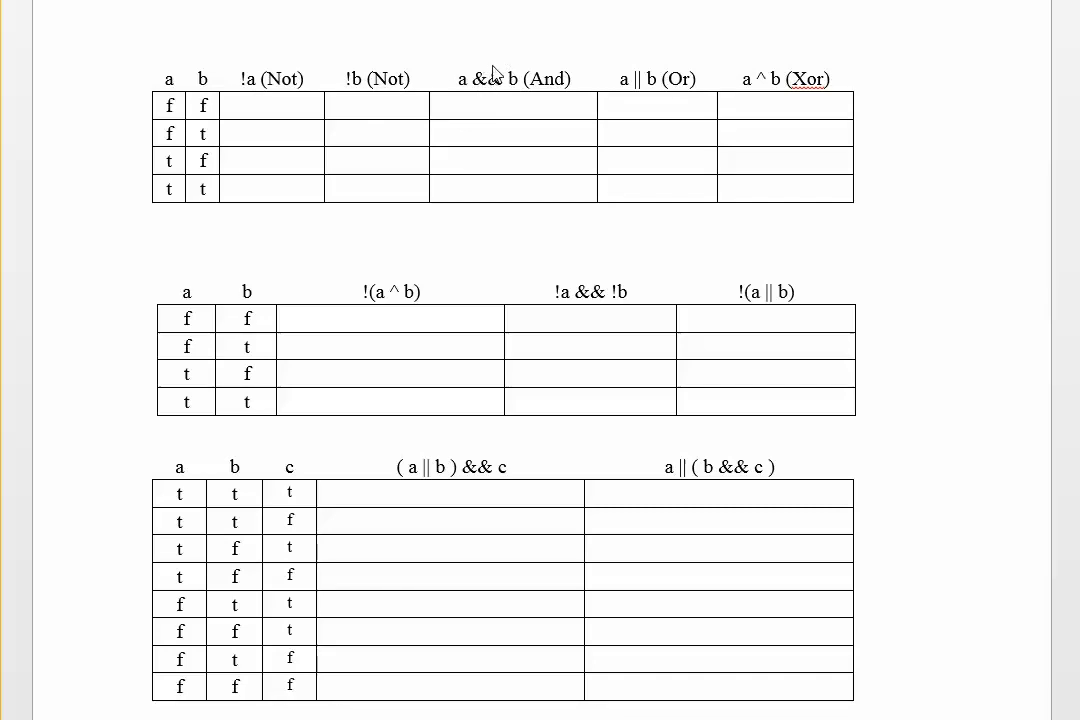
mouse_move(485, 82)
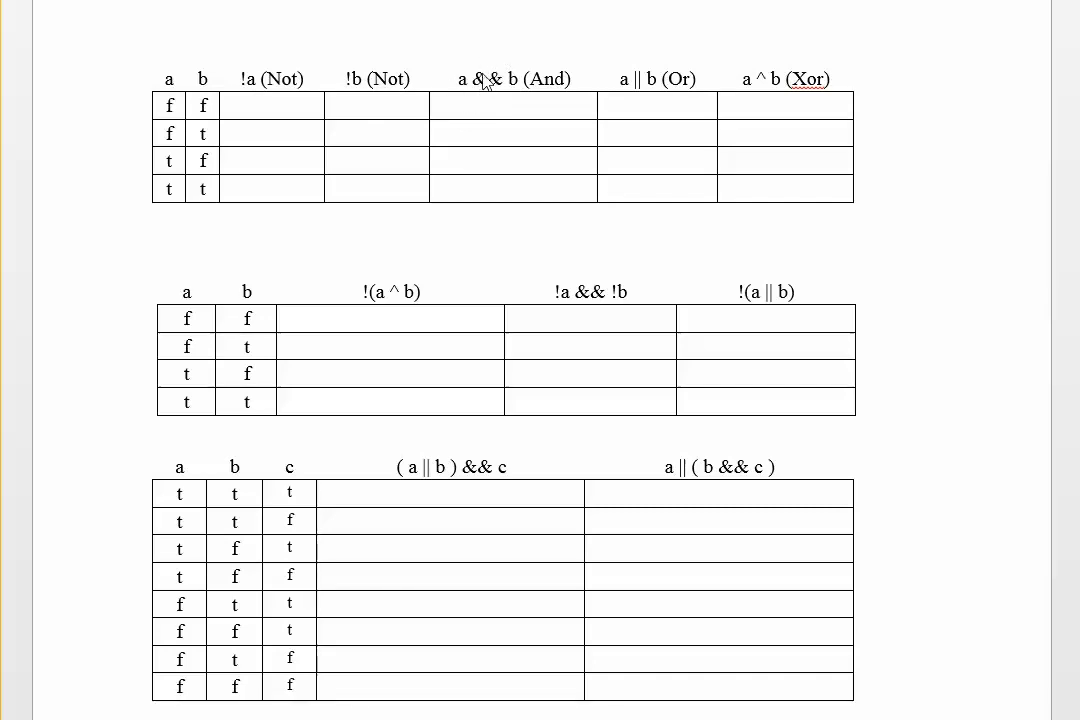
mouse_move(650, 90)
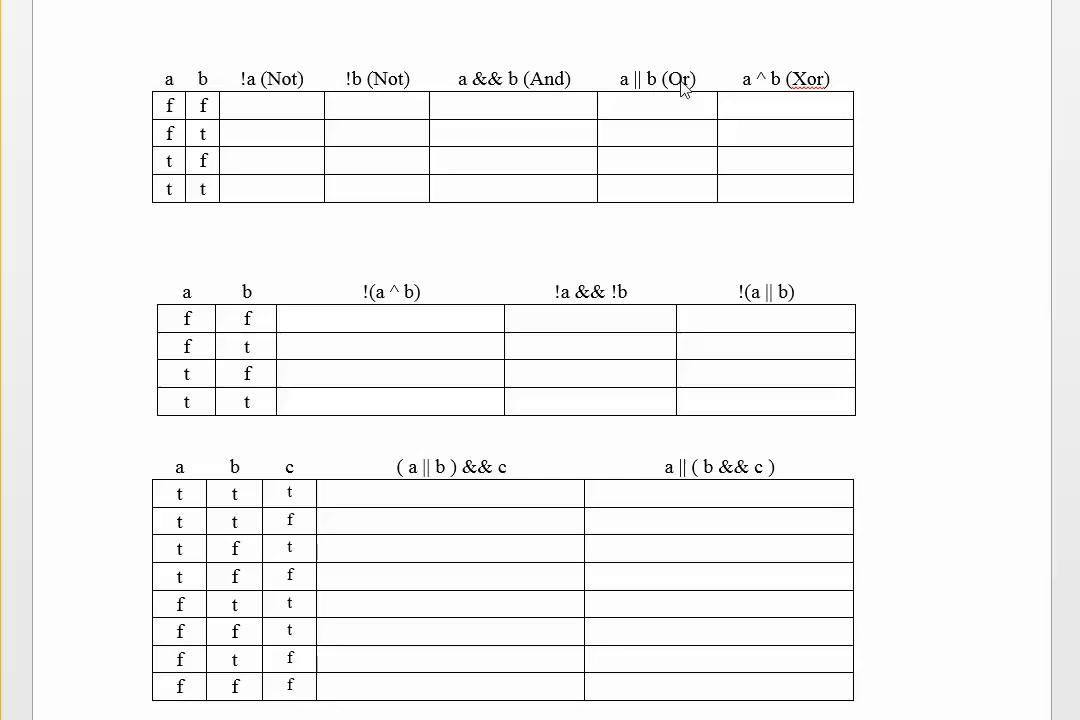
mouse_move(643, 95)
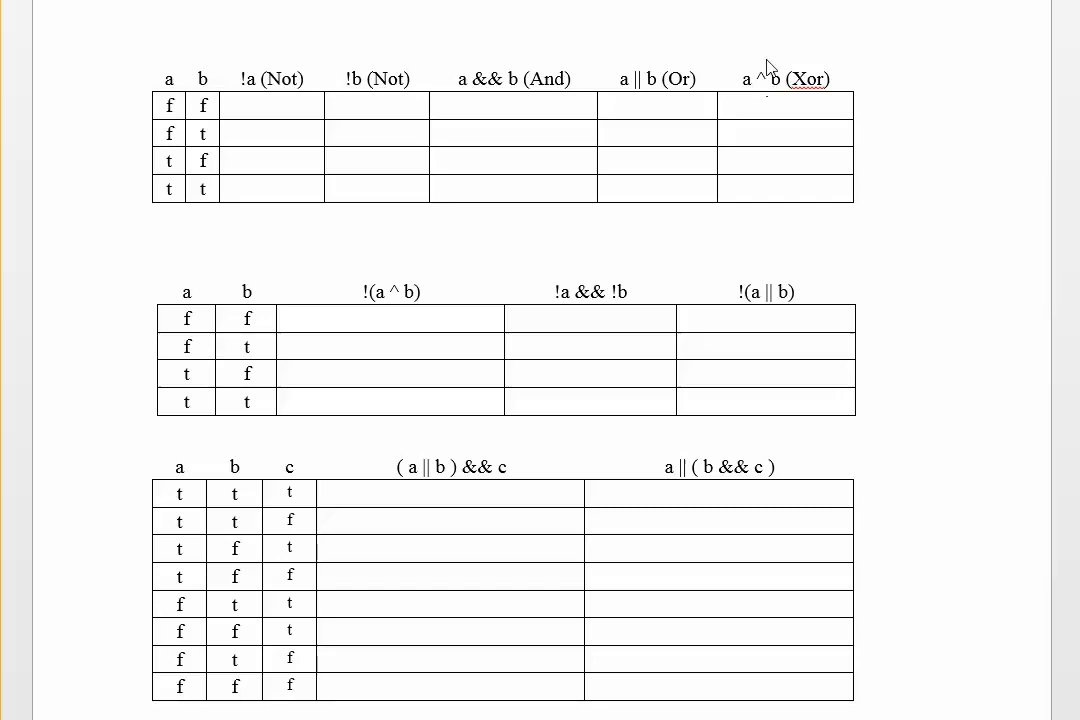
mouse_move(758, 73)
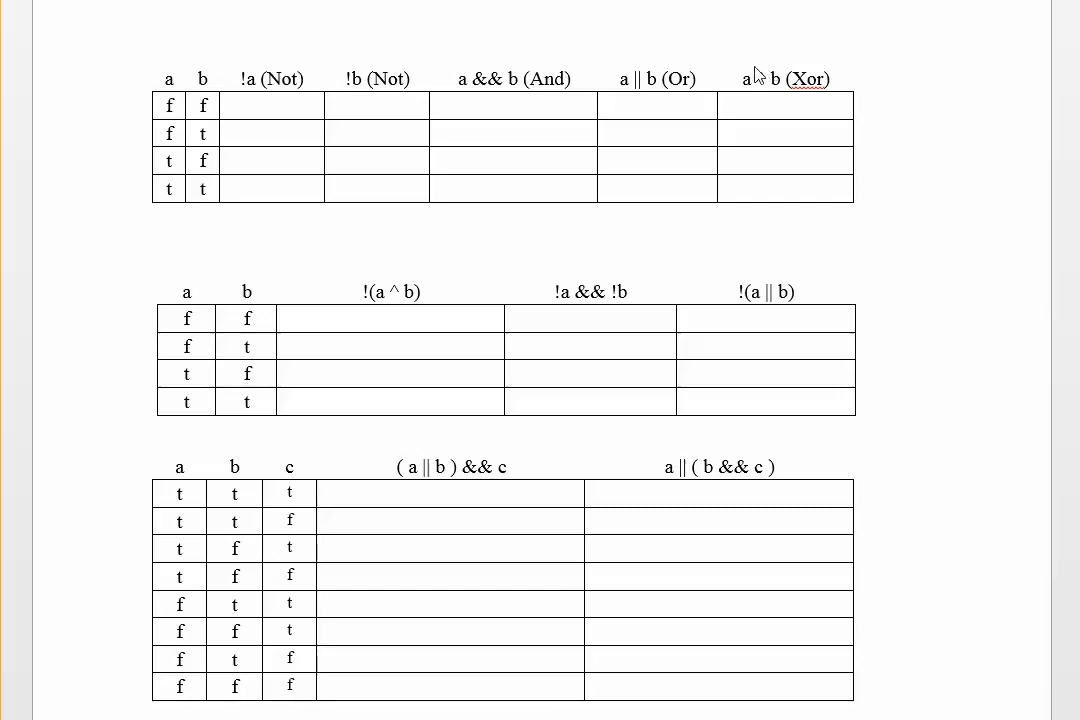
mouse_move(763, 110)
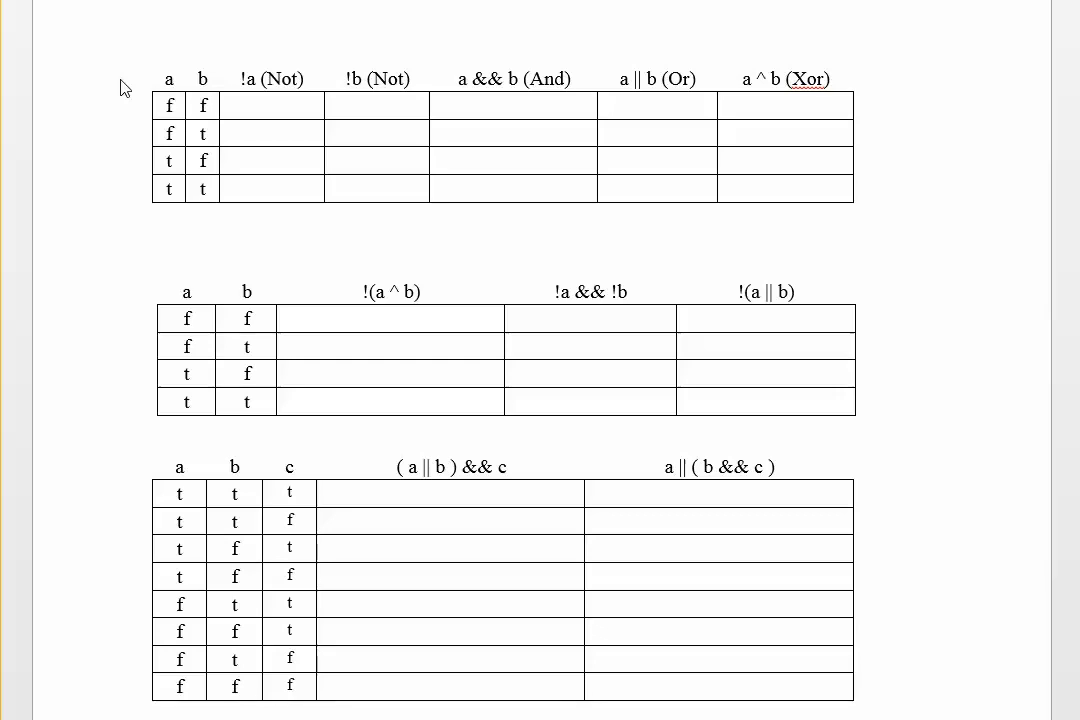
mouse_move(253, 110)
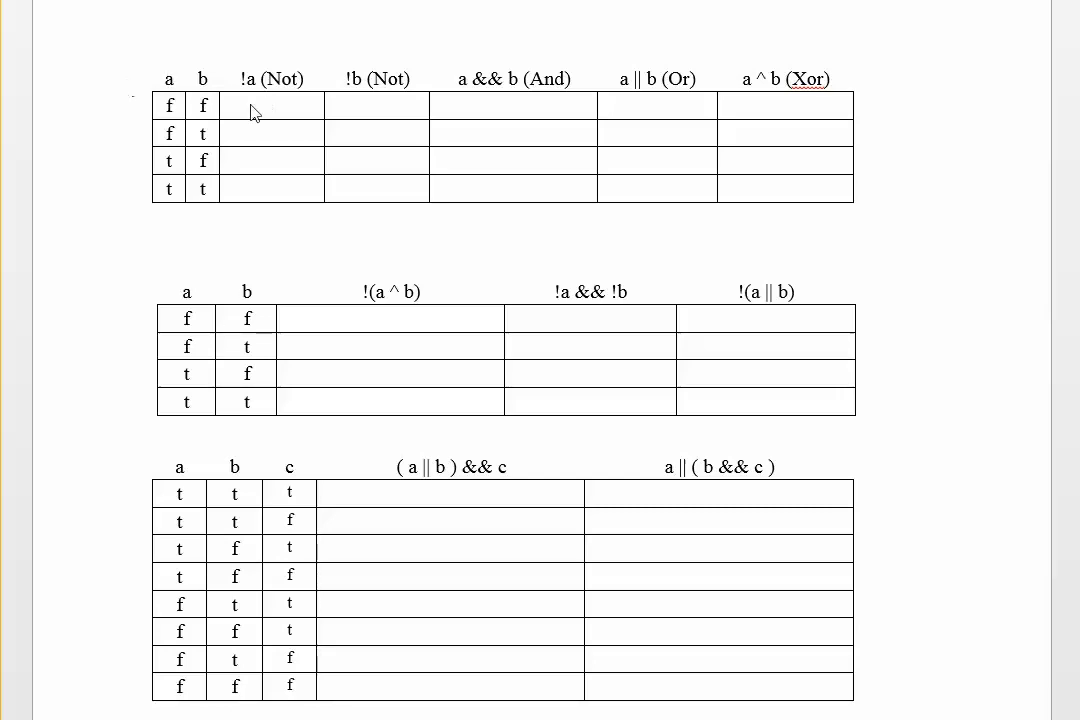
mouse_move(133, 44)
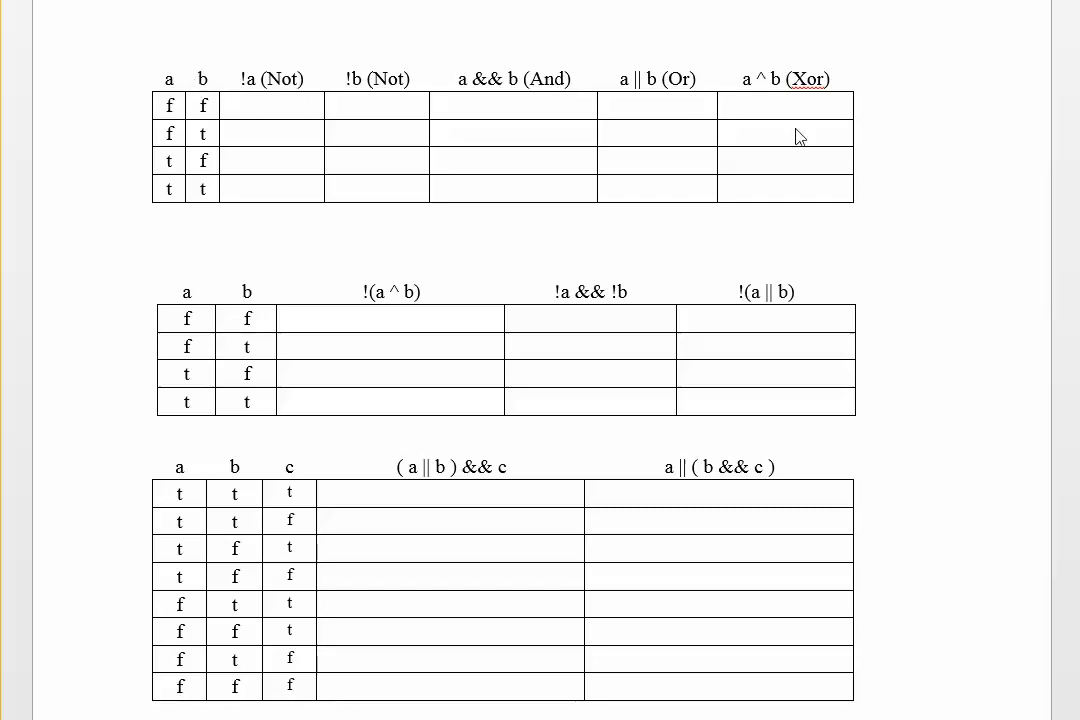
mouse_move(930, 122)
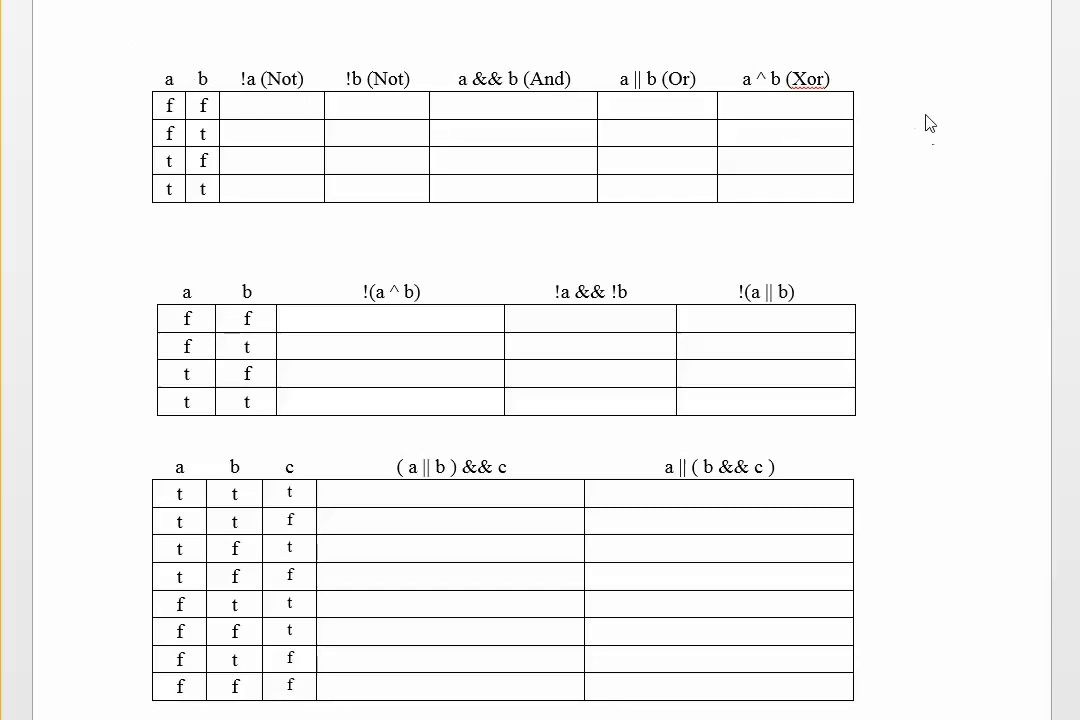
mouse_move(215, 75)
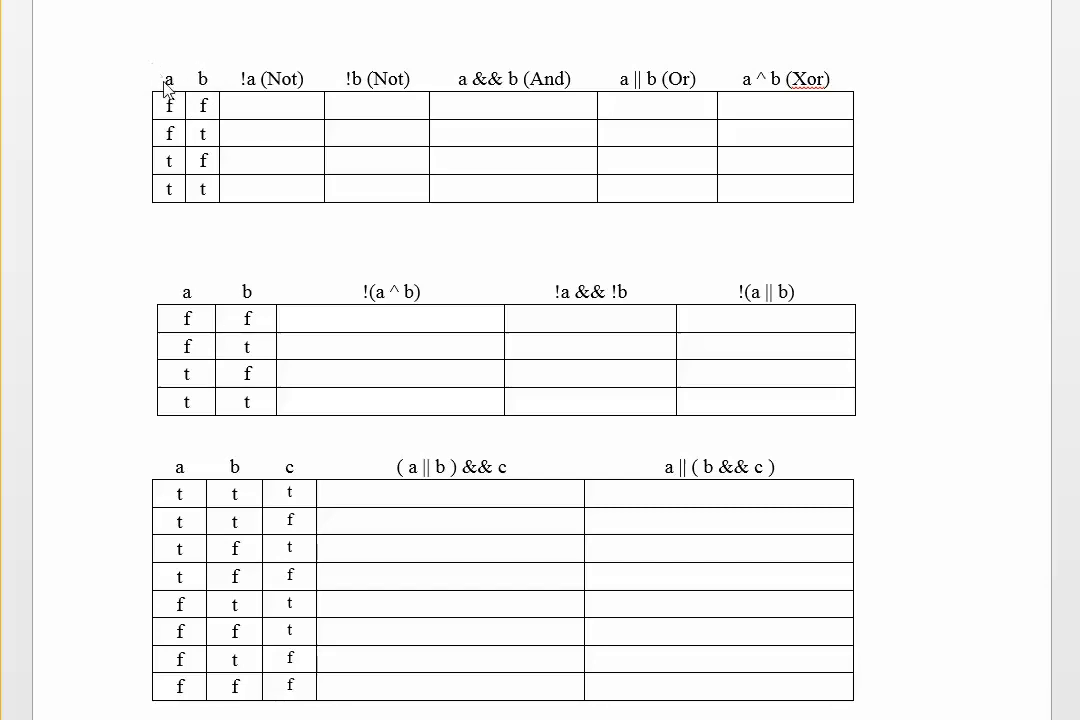
mouse_move(196, 92)
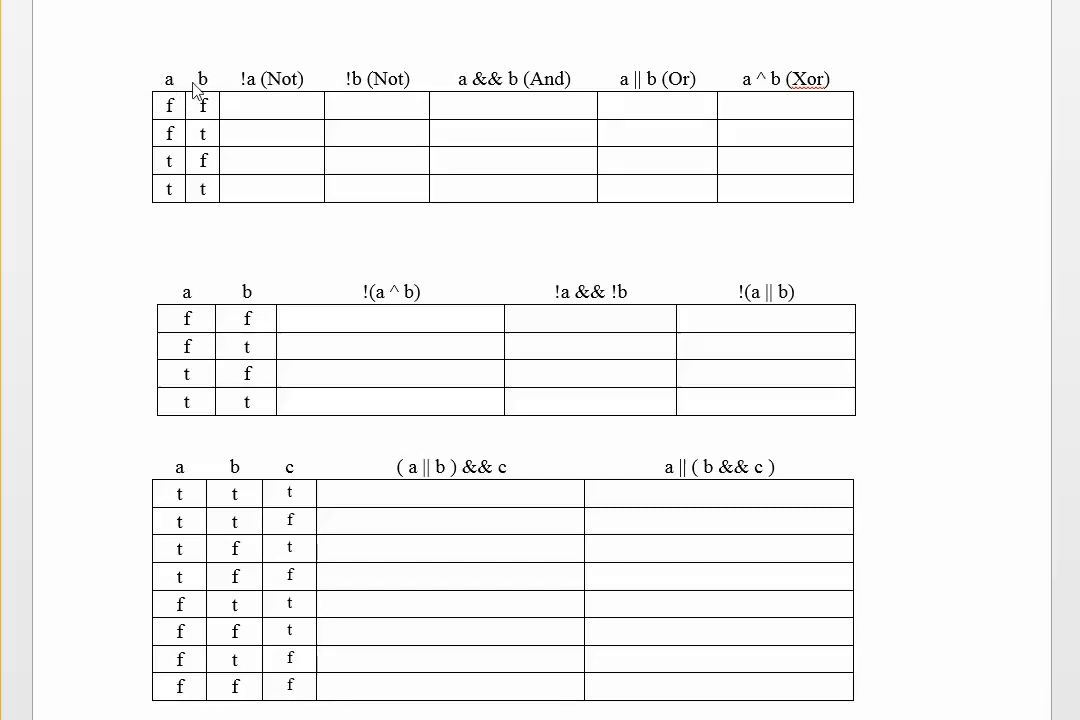
mouse_move(180, 75)
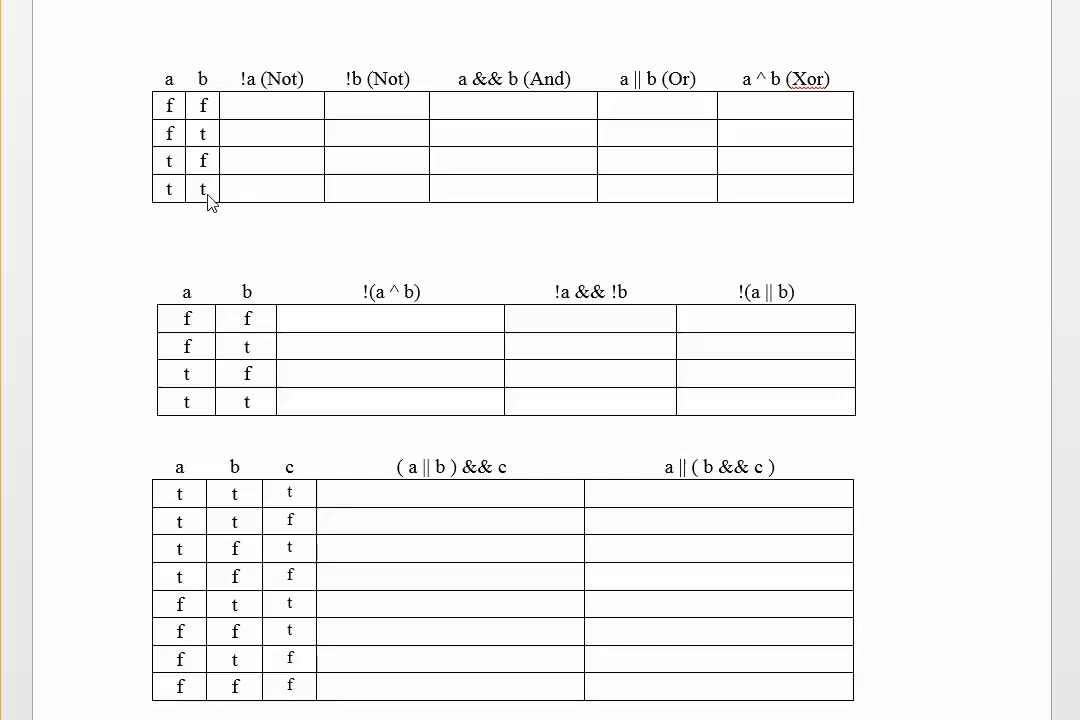
mouse_move(280, 75)
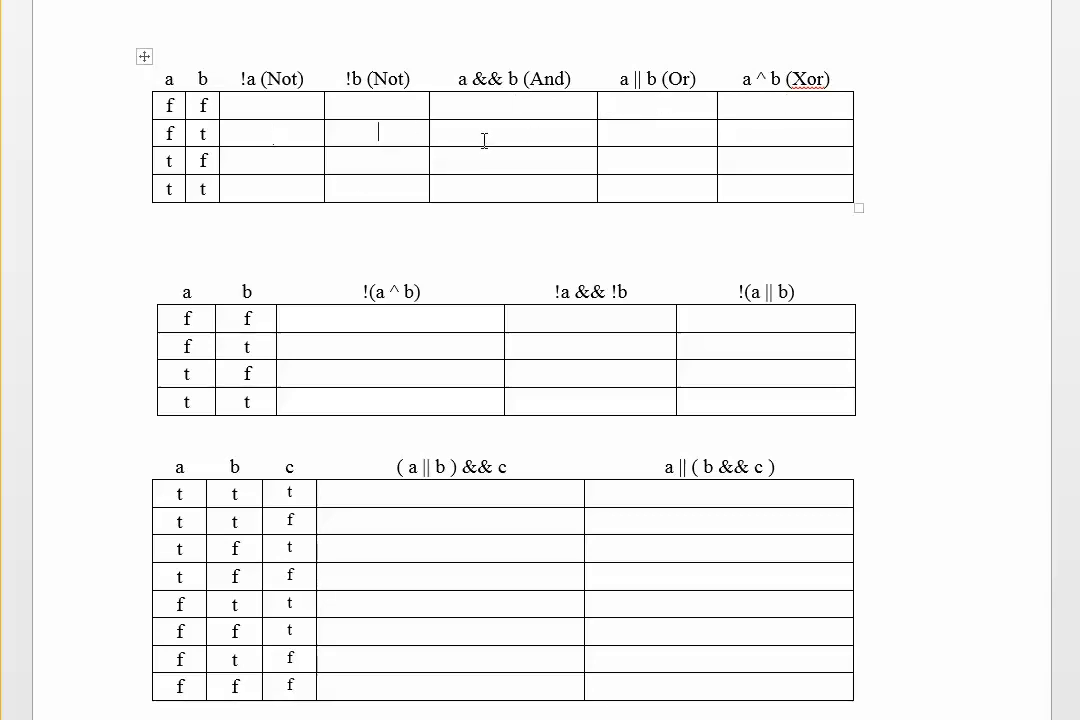
Step: Enter t, t, f, f down the !a column and t, f, t, f down the !b column
click(272, 105)
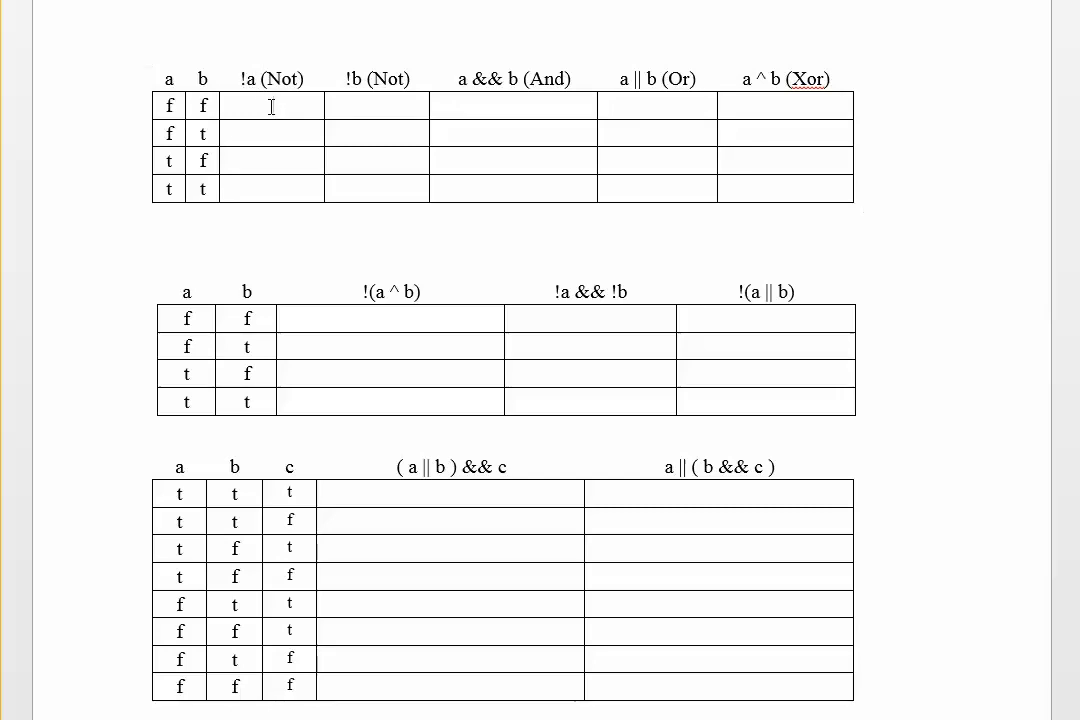
text(t)
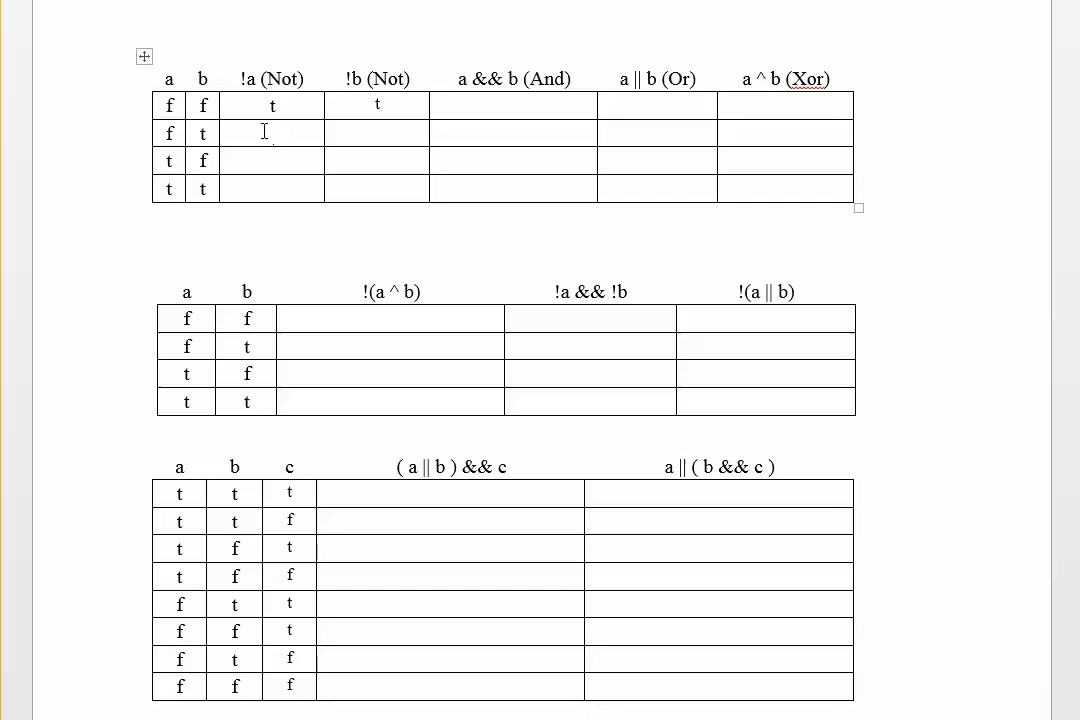
text(t)
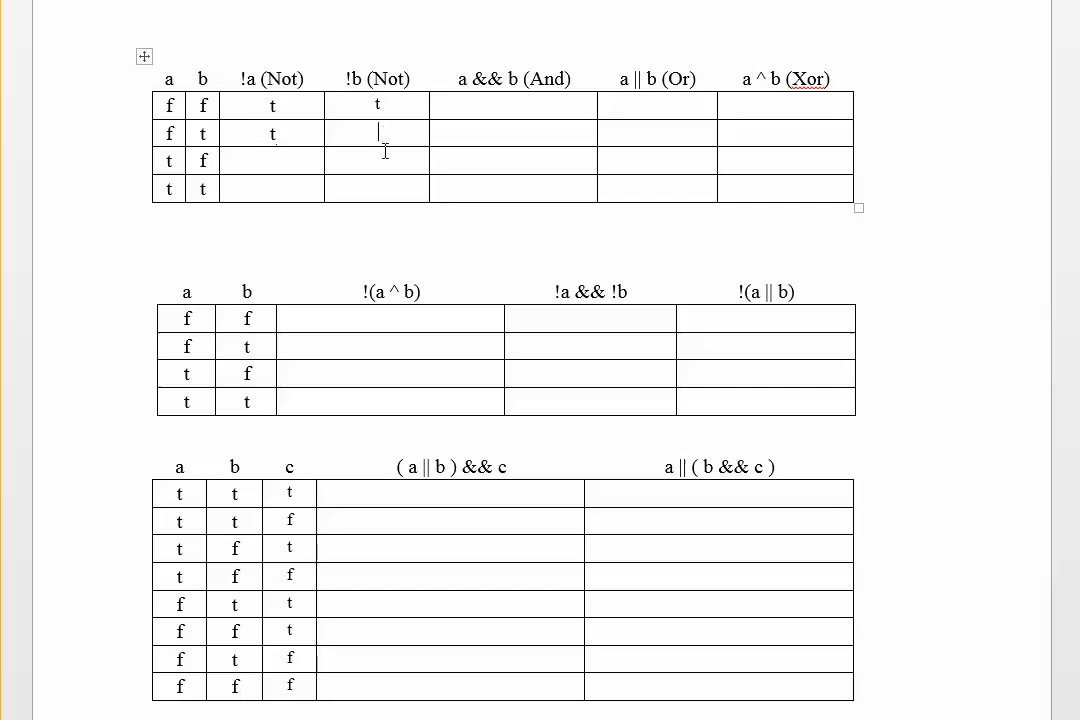
text(f)
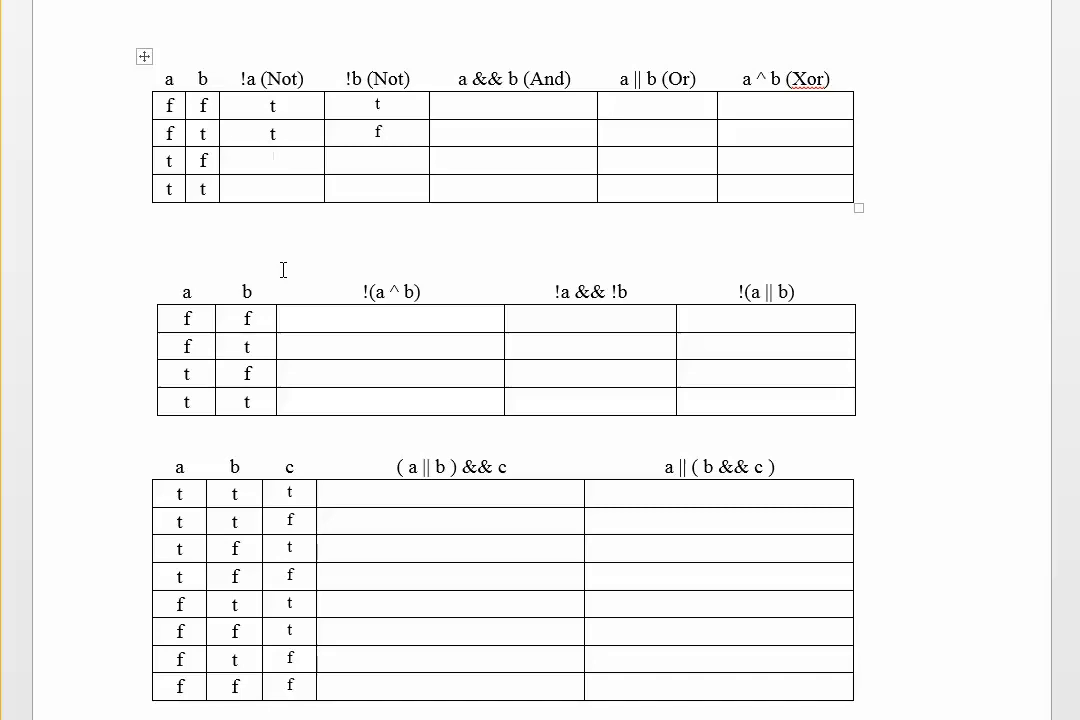
text(t)
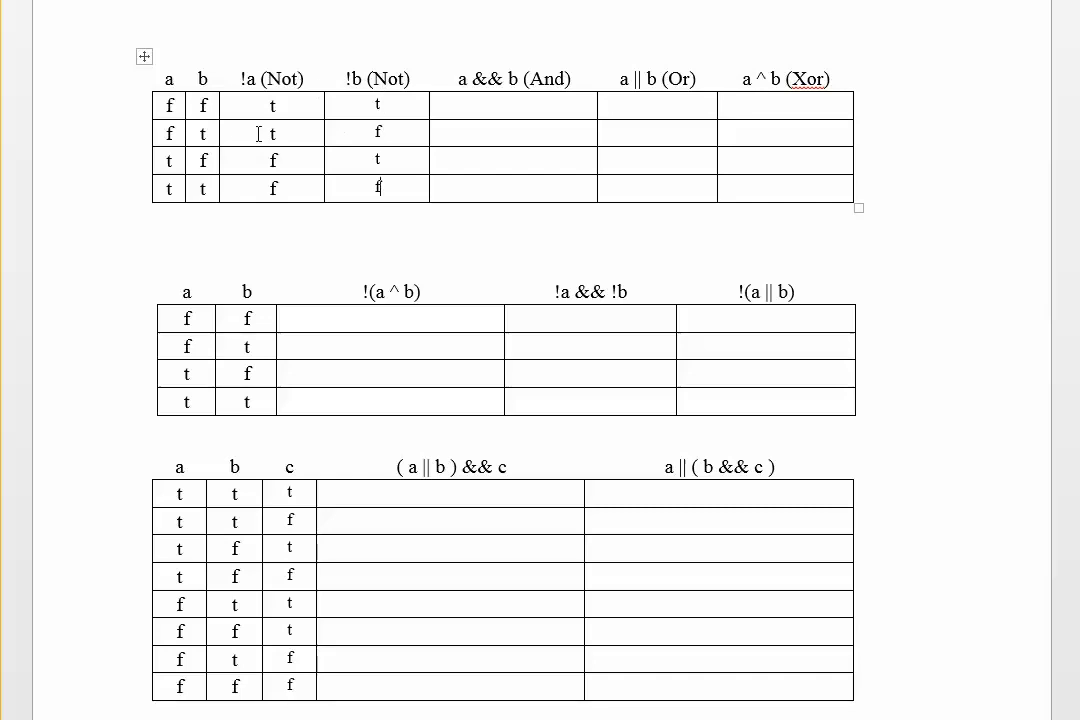
mouse_move(421, 148)
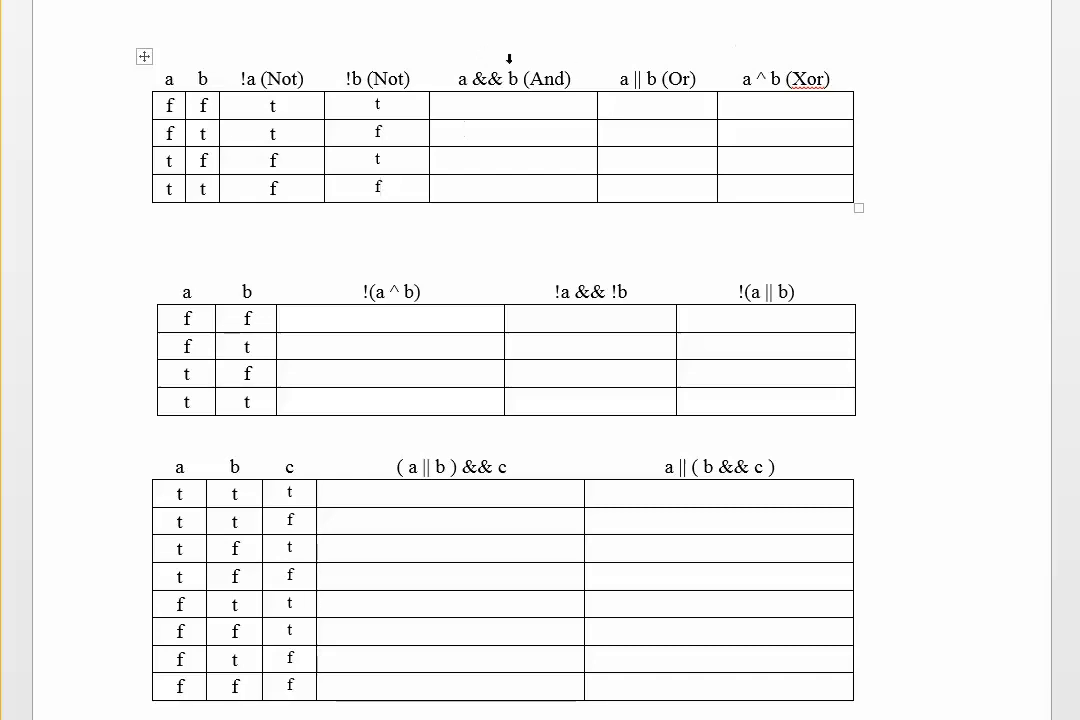
Step: Put f in the first two rows of the a && b (And) column
double_click(461, 79)
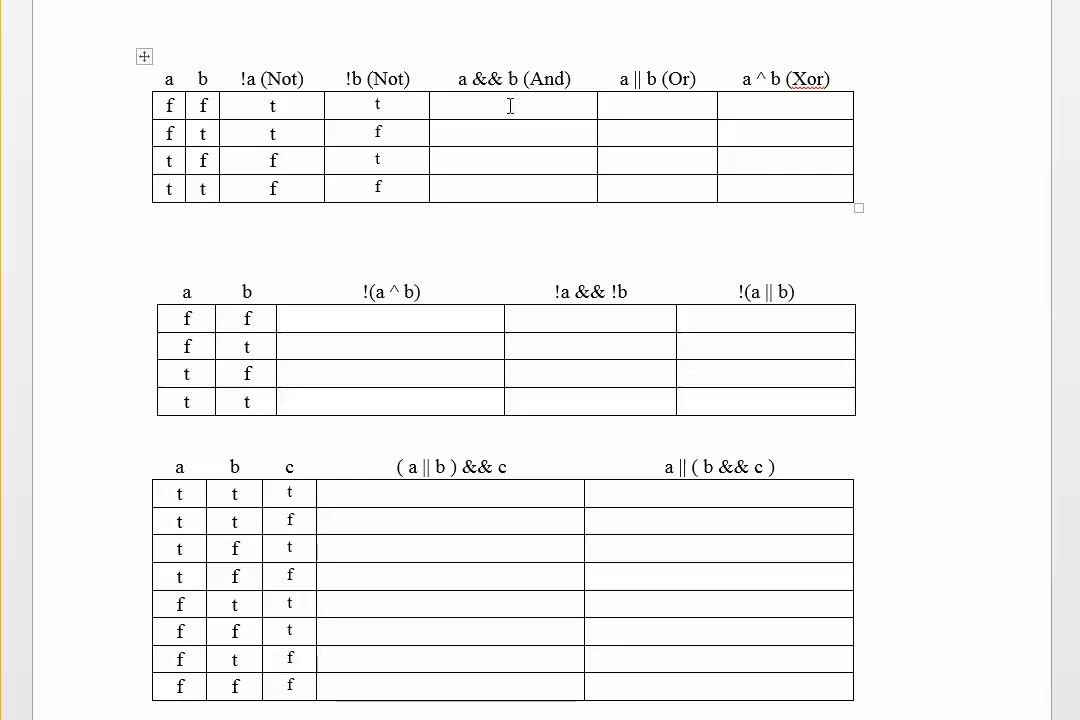
text(f)
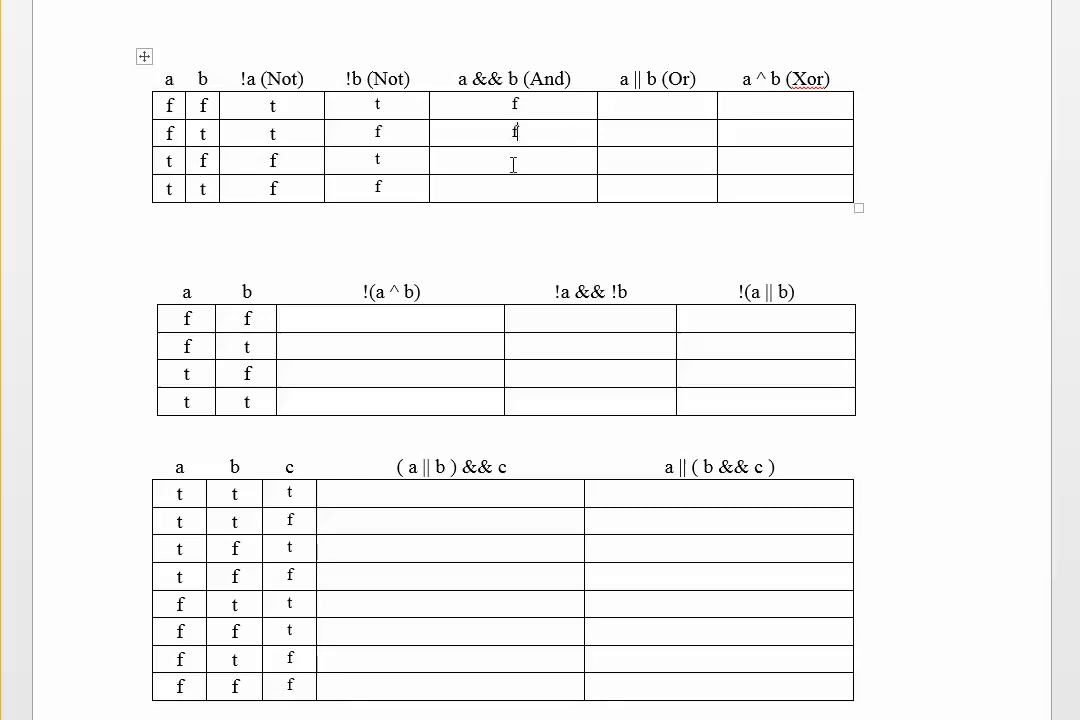
text(f)
click(513, 188)
text(t)
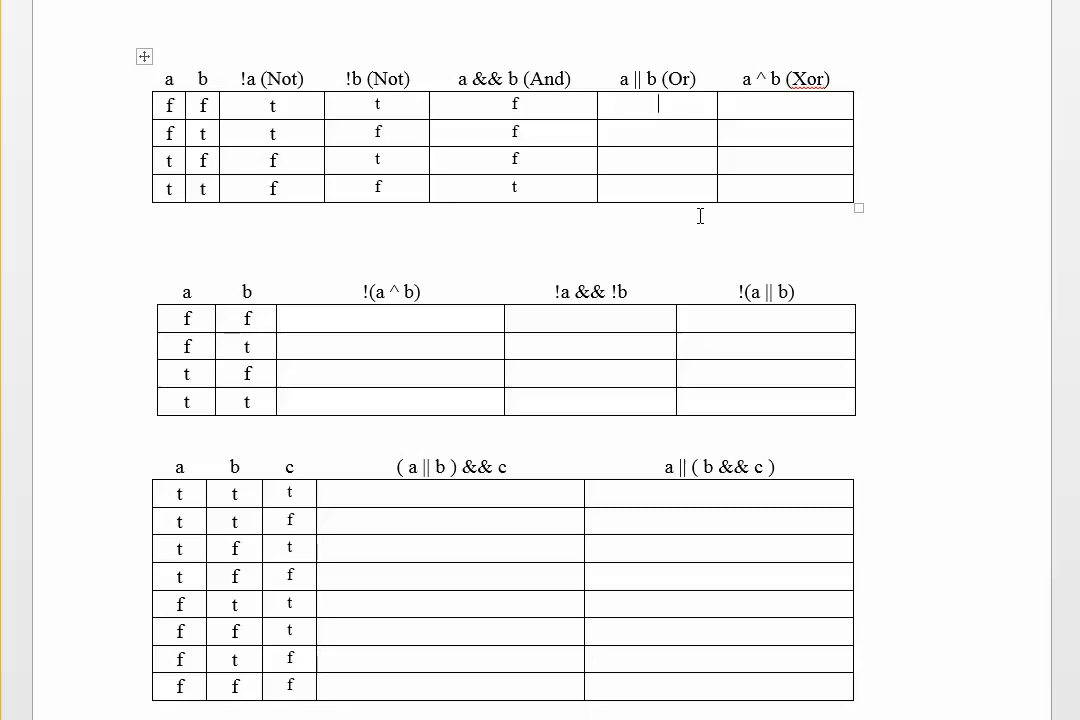
mouse_move(702, 222)
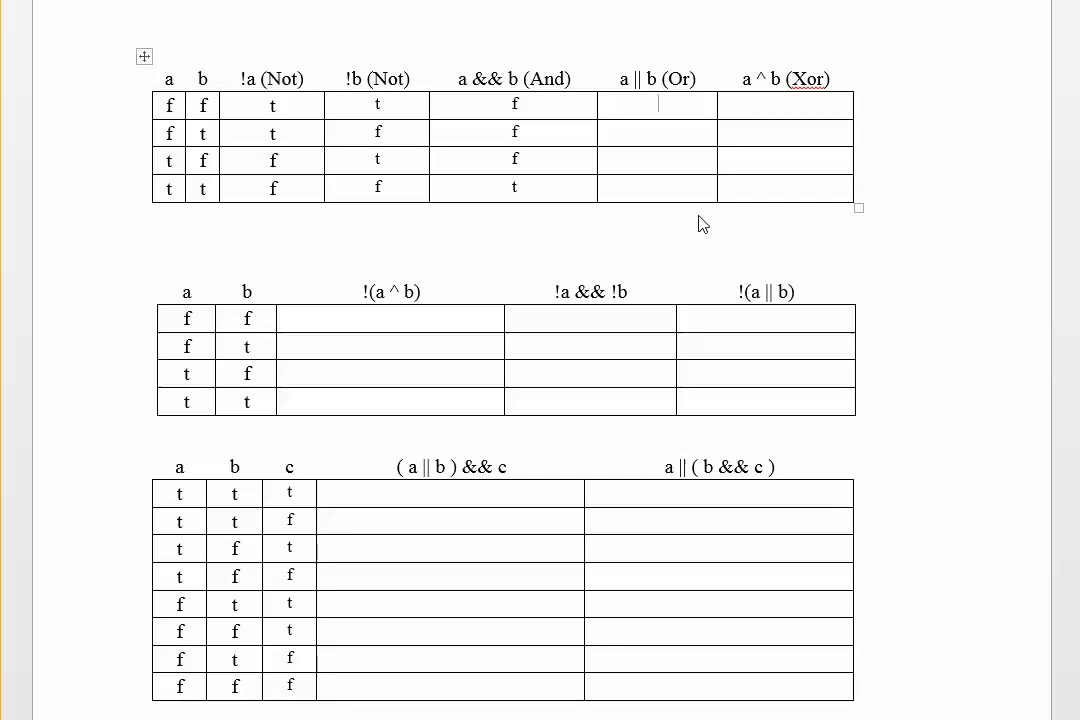
Step: Finish And as f, f, f, t and fill the a || b (Or) column with f, t, t, t
text(f)
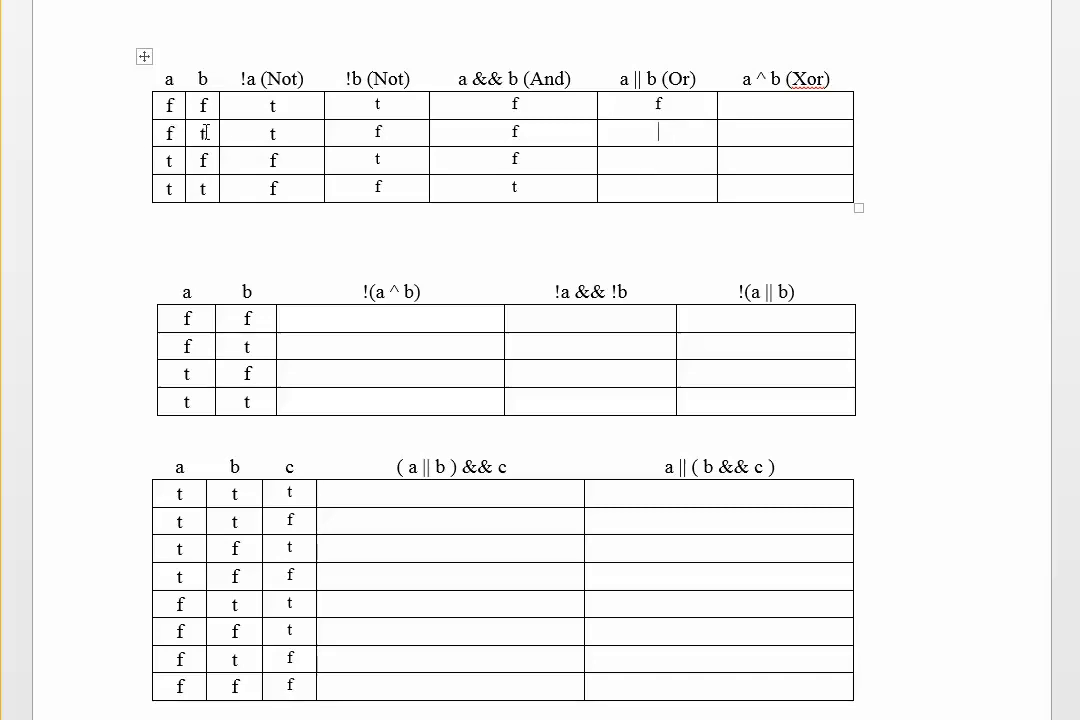
text(t)
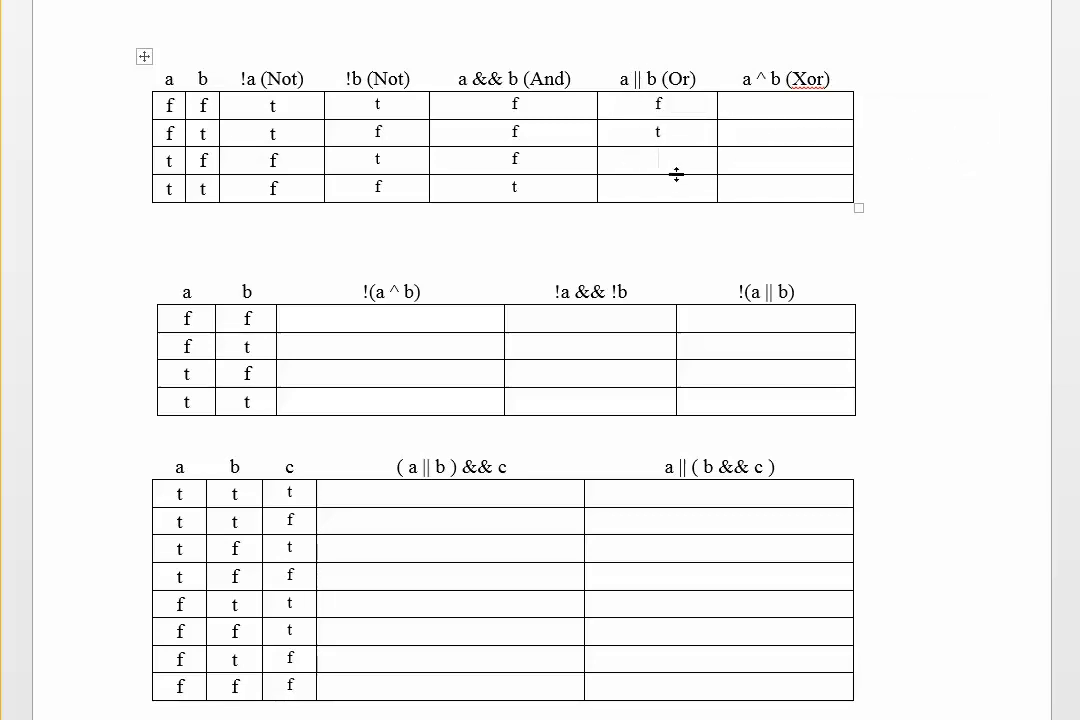
text(t)
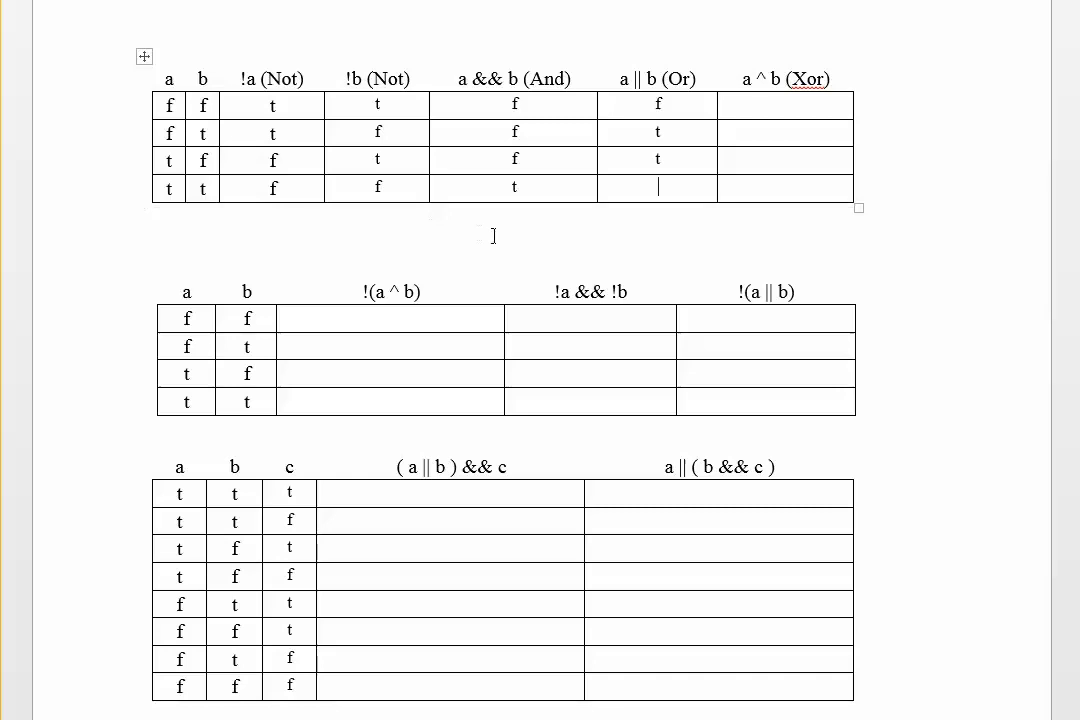
text(t)
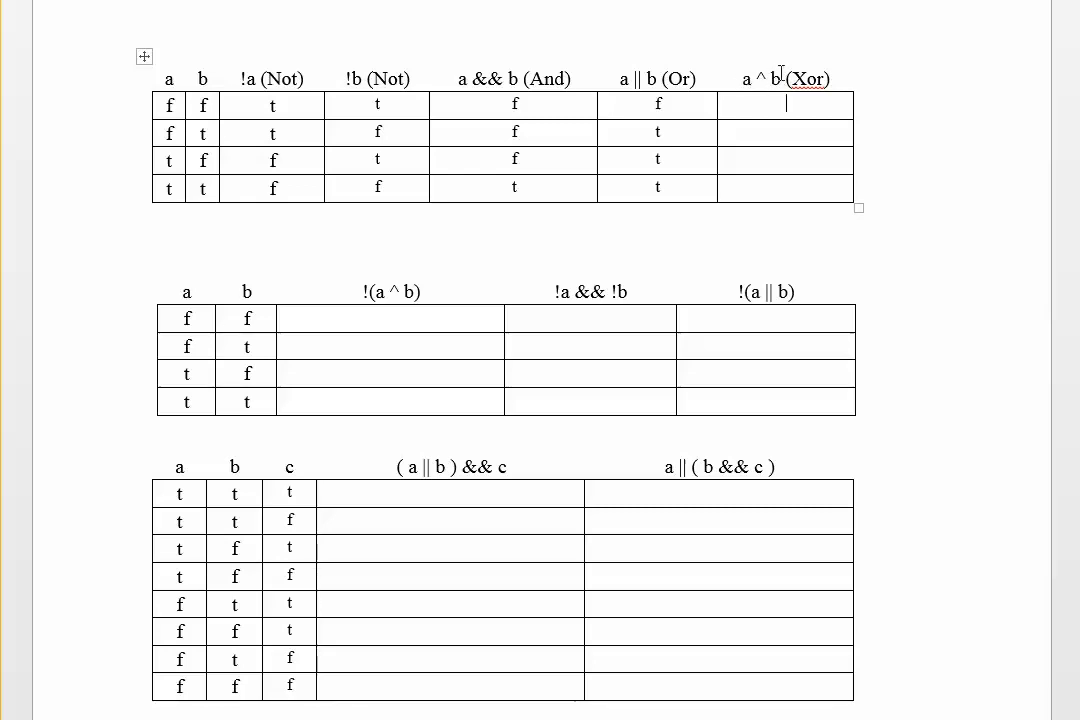
mouse_move(255, 116)
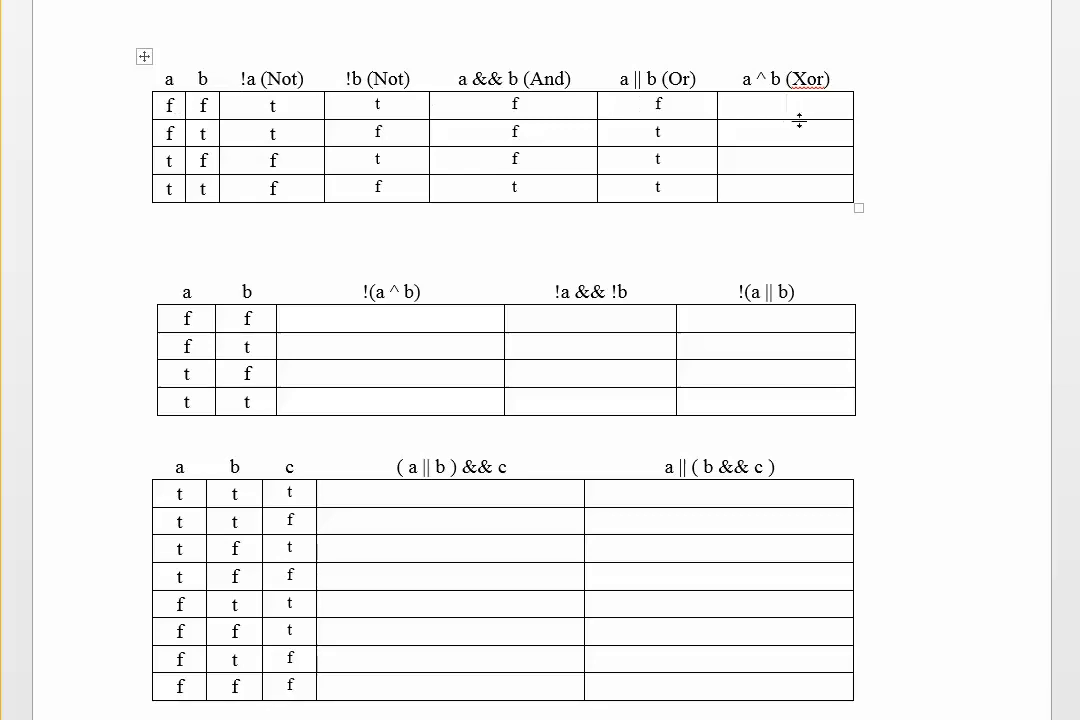
Step: Enter f then t in the top two rows of the a ^ b (Xor) column
text(df)
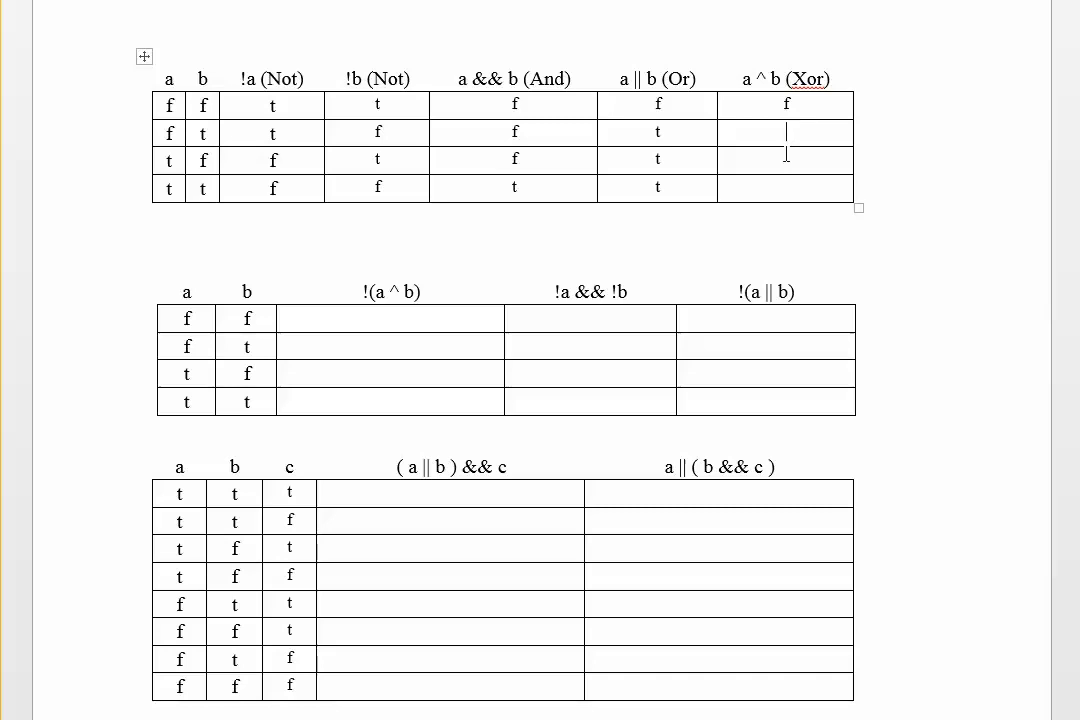
text(t)
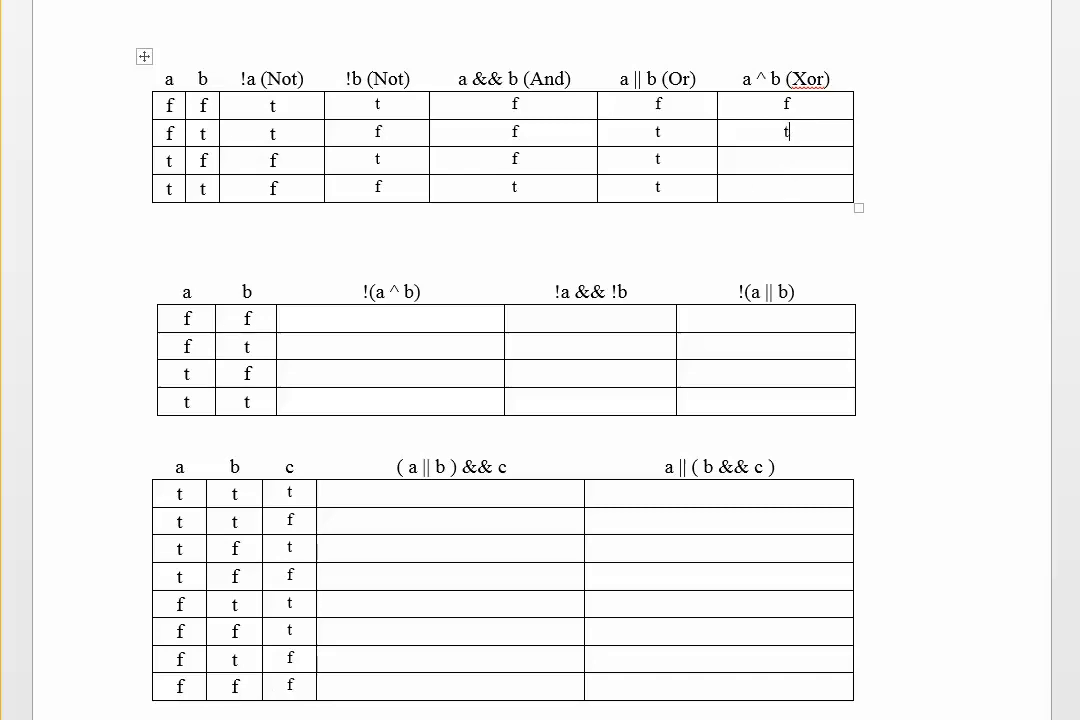